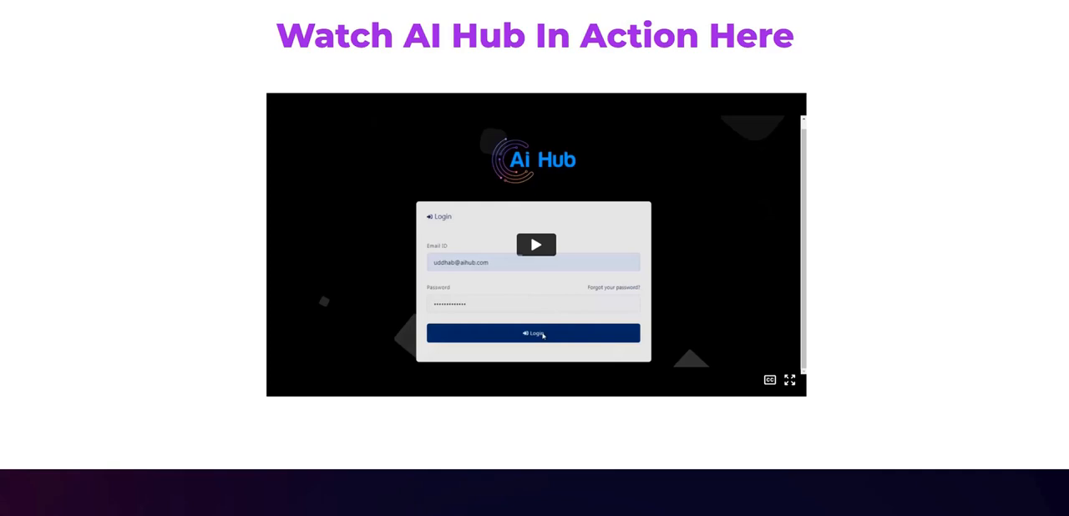
mouse_move(198, 277)
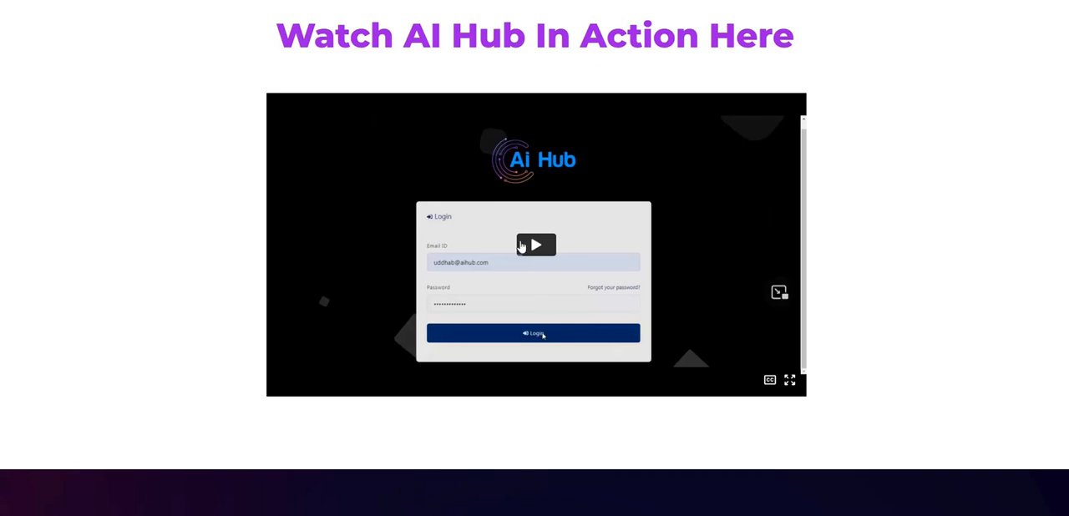
Step: Start the embedded demo video so the signed-in chatbot dashboard appears
left_click(535, 244)
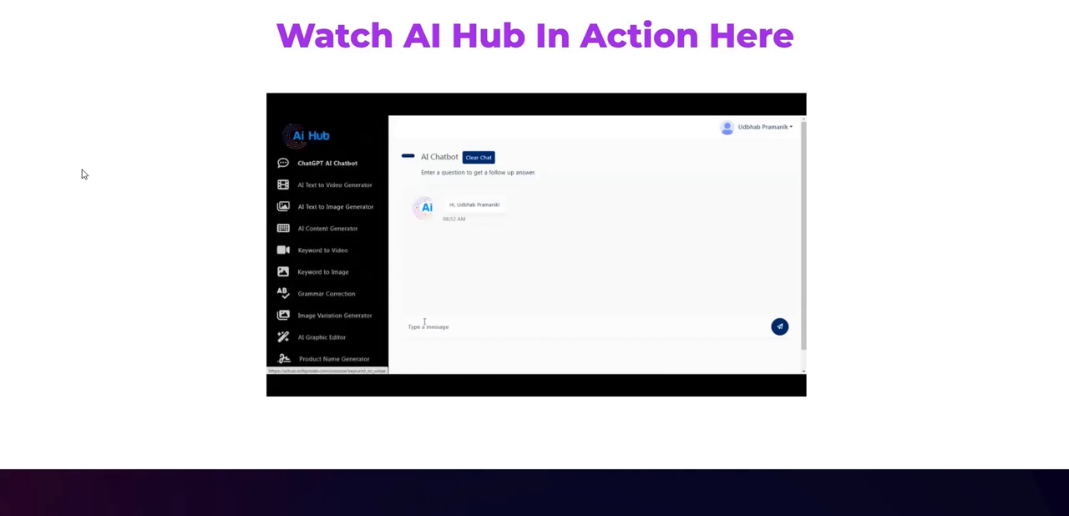
Step: Ask the chatbot for a title, description and keywords for a TikTok follower growth video
type("I want to upload a video of")
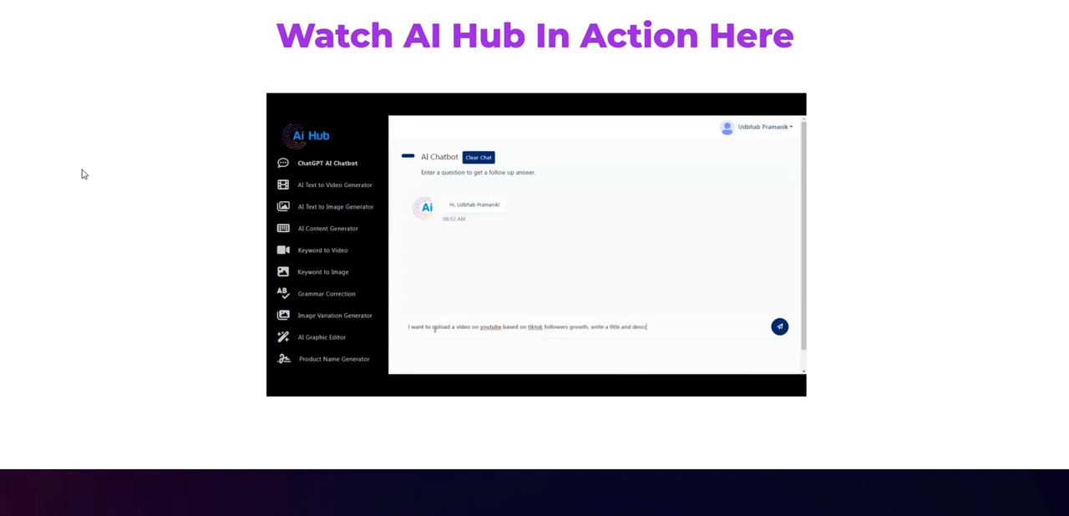
left_click(779, 327)
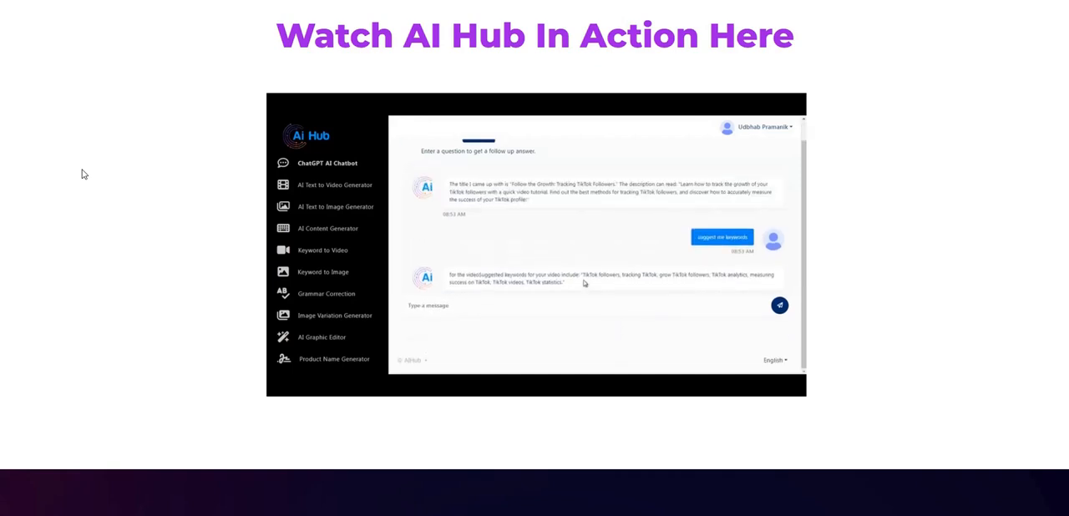
Step: Generate a video from 'a robot is sleeping in a bed' with background audio and download it
left_click(334, 186)
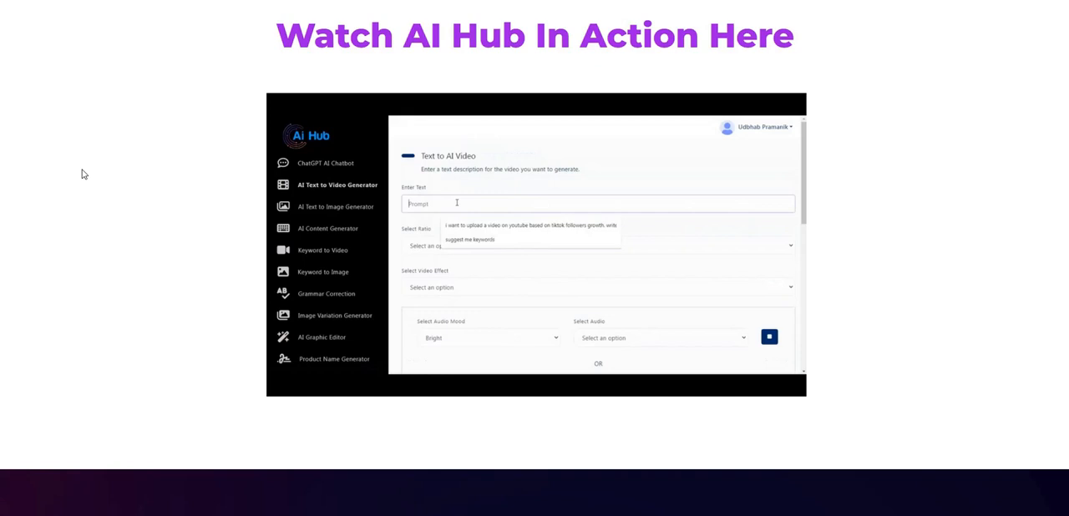
type("a robot is sleeping in a bed")
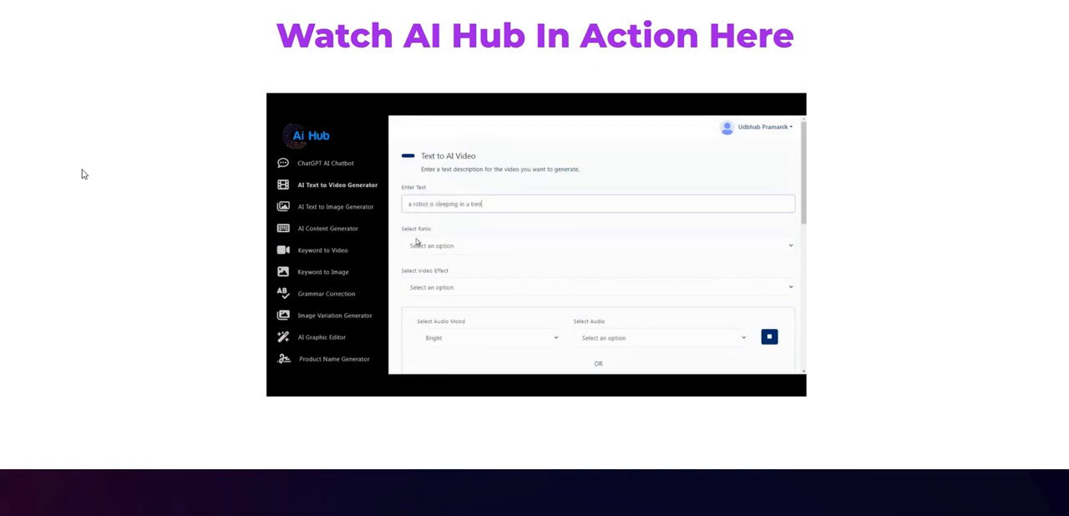
scroll("down", 3)
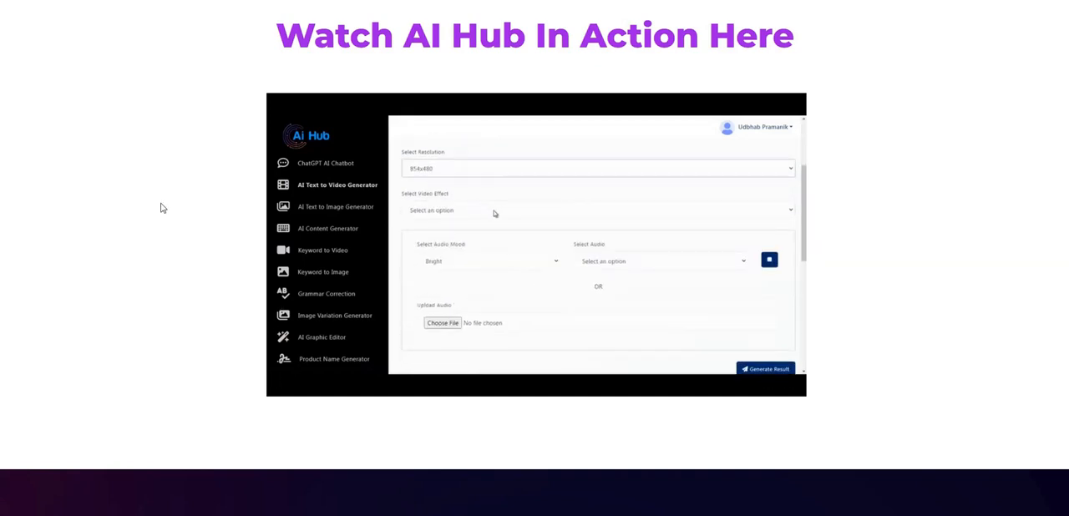
left_click(660, 220)
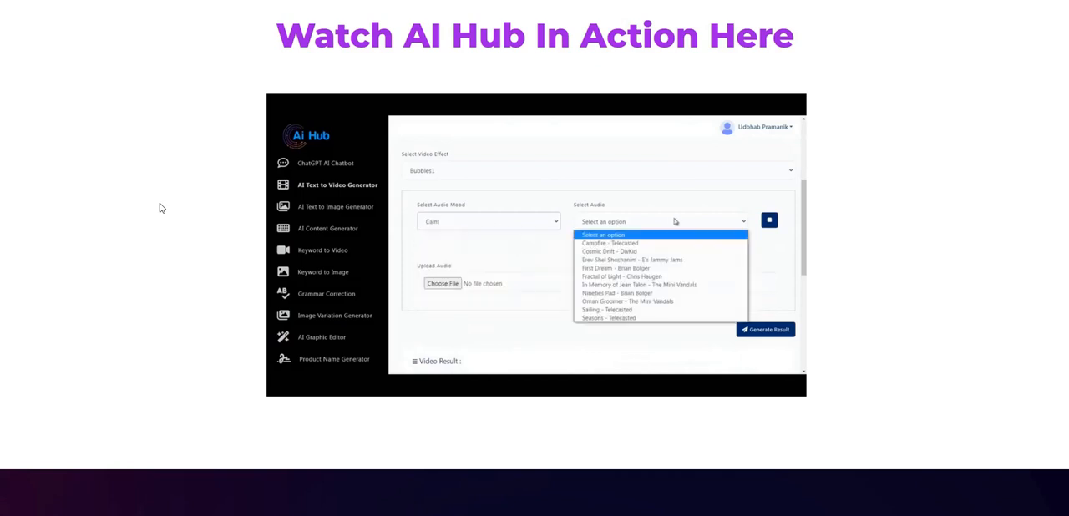
scroll("up", 3)
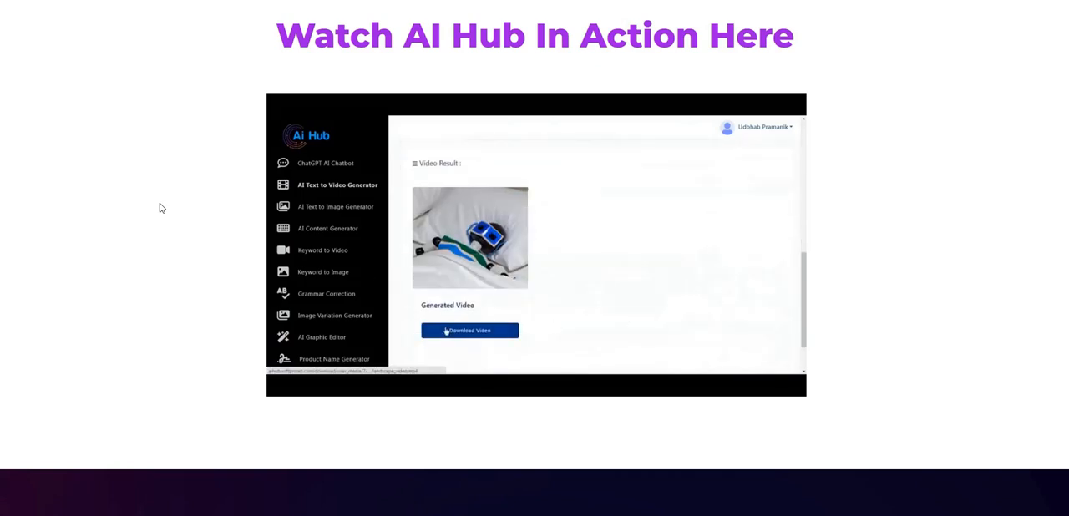
left_click(469, 330)
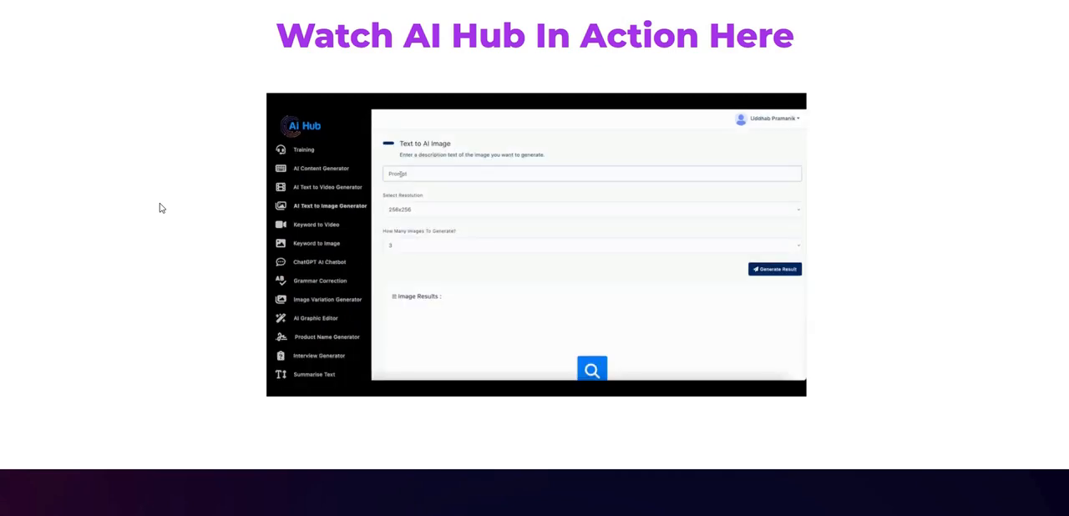
Step: Generate astronaut-in-desert images and enter a fasting health-benefits prompt in the content generator
left_click(591, 209)
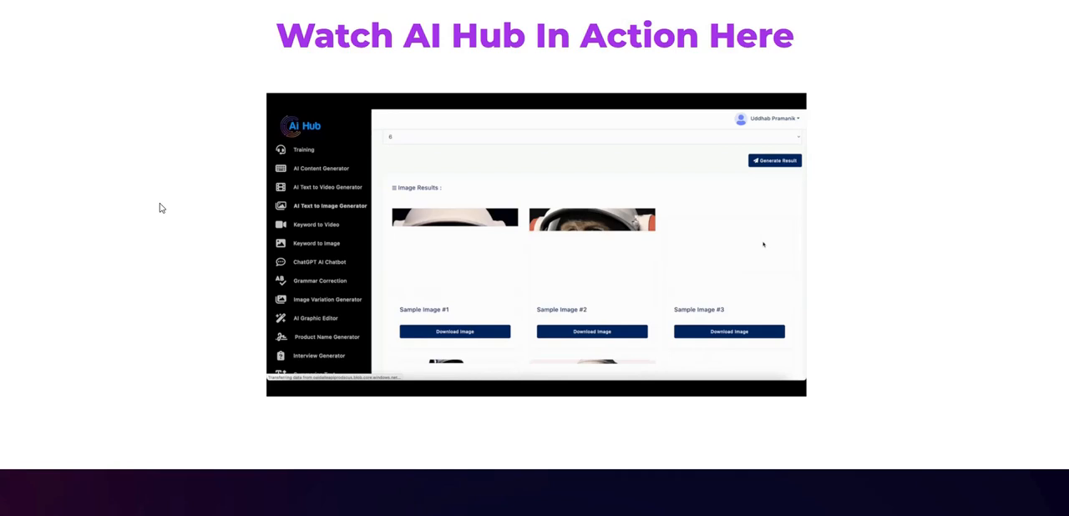
scroll("down", 3)
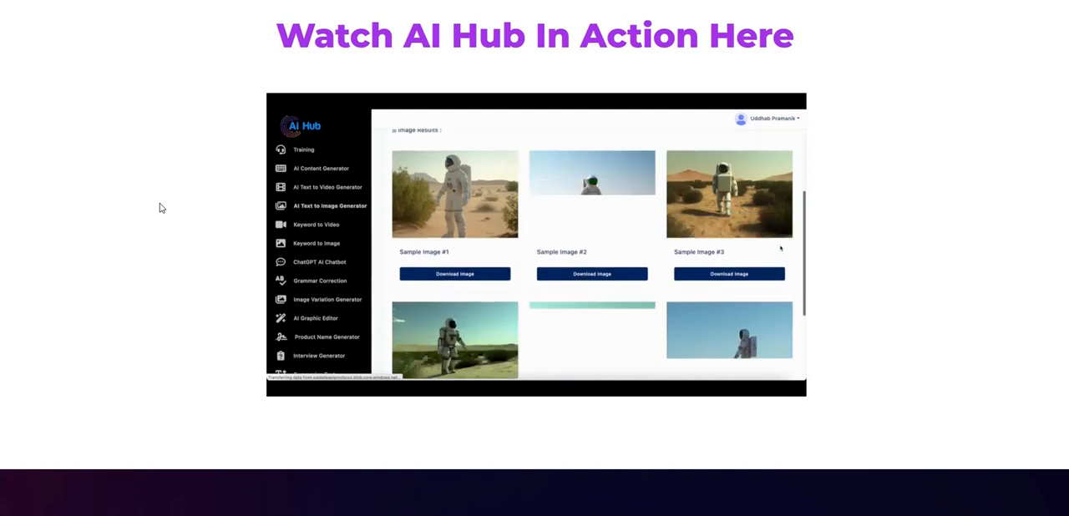
scroll("down", 3)
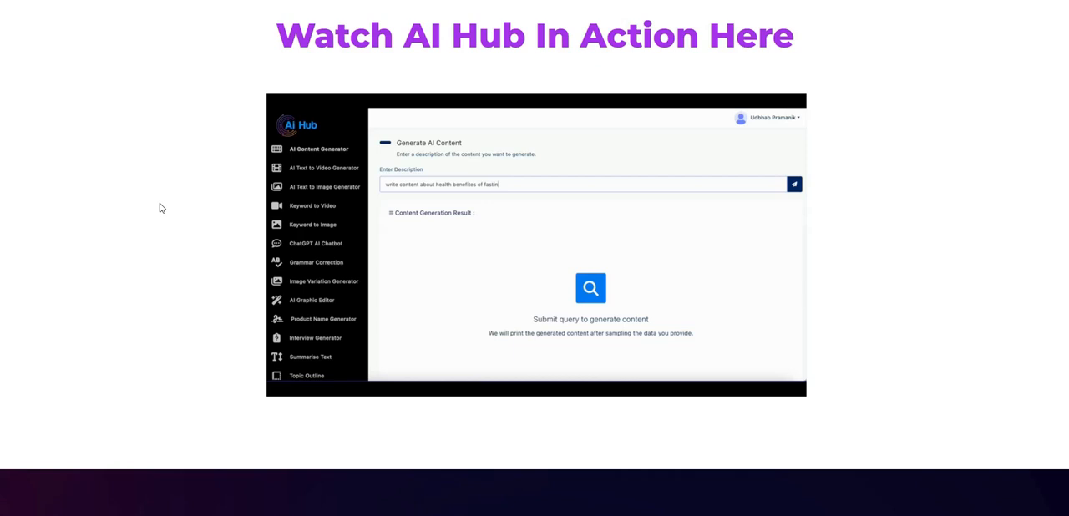
Step: Submit the fasting request, then request a blog post about affiliate marketing
left_click(793, 183)
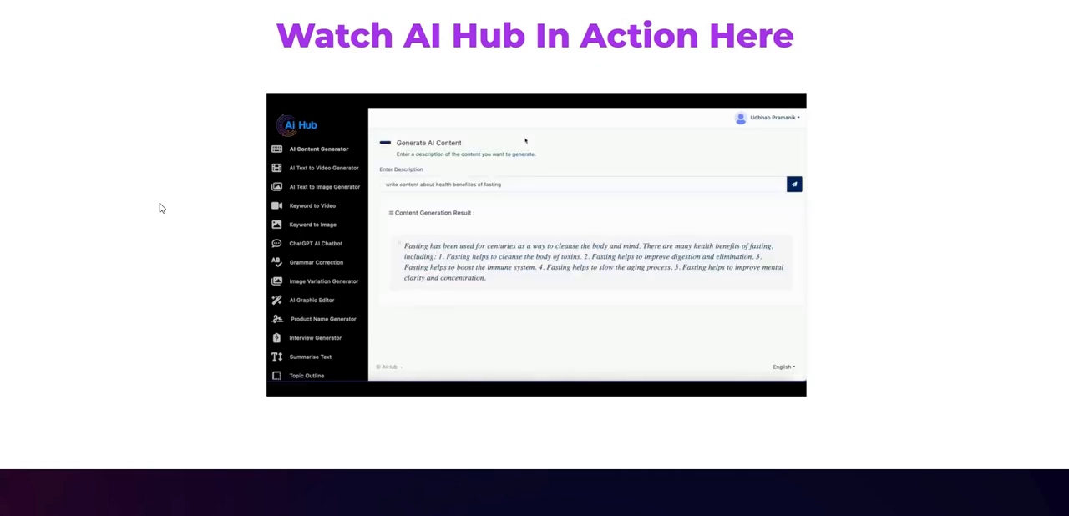
type("write a blog pos")
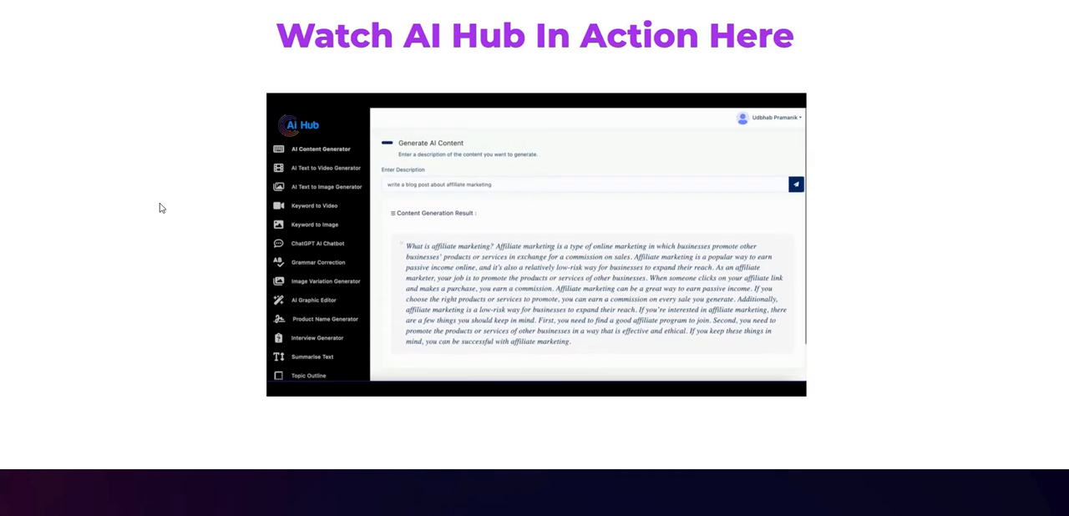
Step: Upload the dog-with-football photo and generate three variations of it
left_click(327, 281)
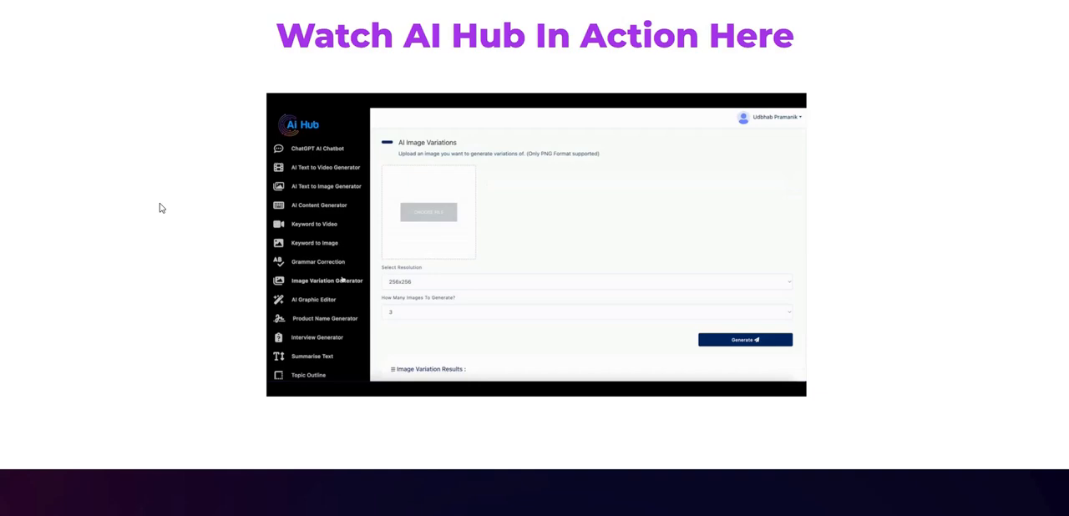
left_click(428, 210)
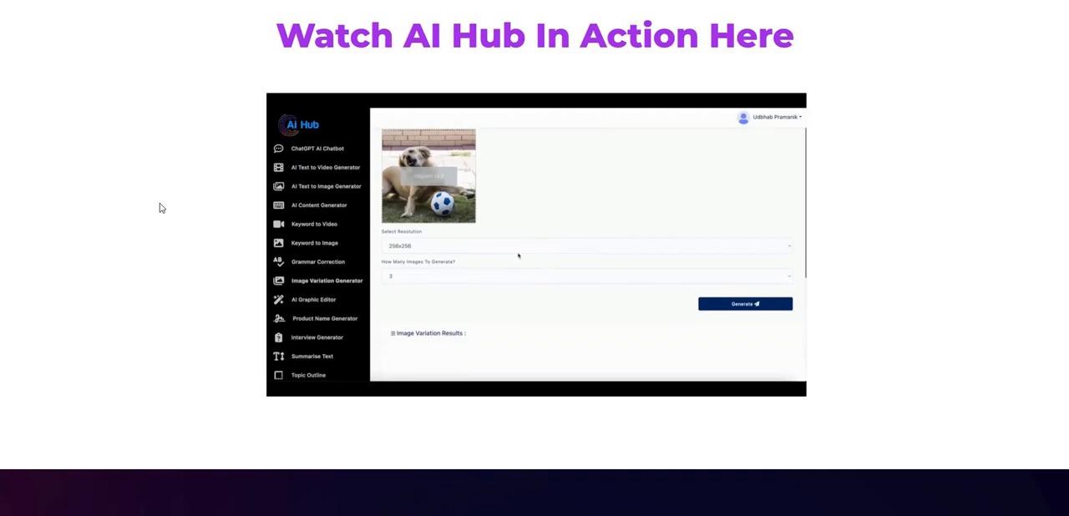
left_click(585, 246)
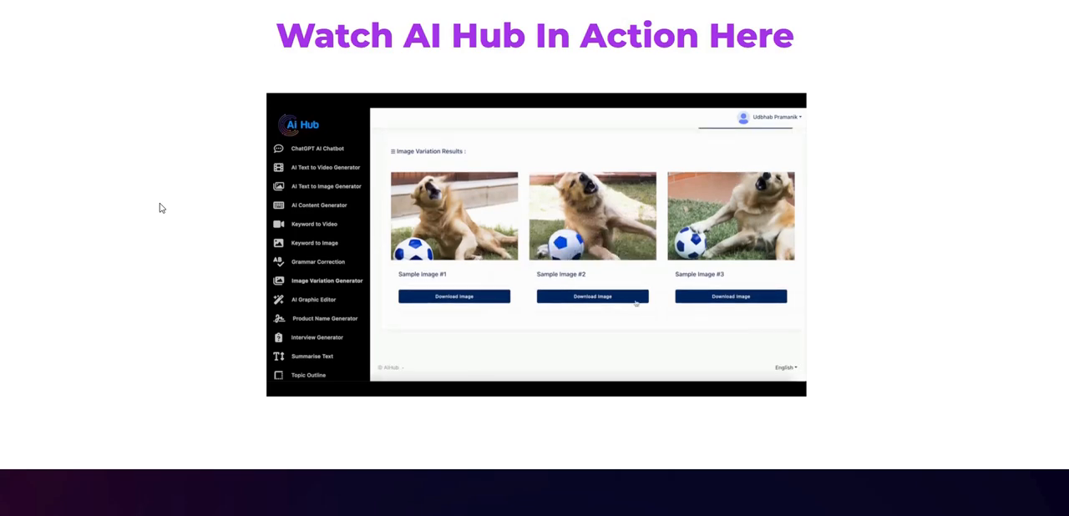
mouse_move(715, 286)
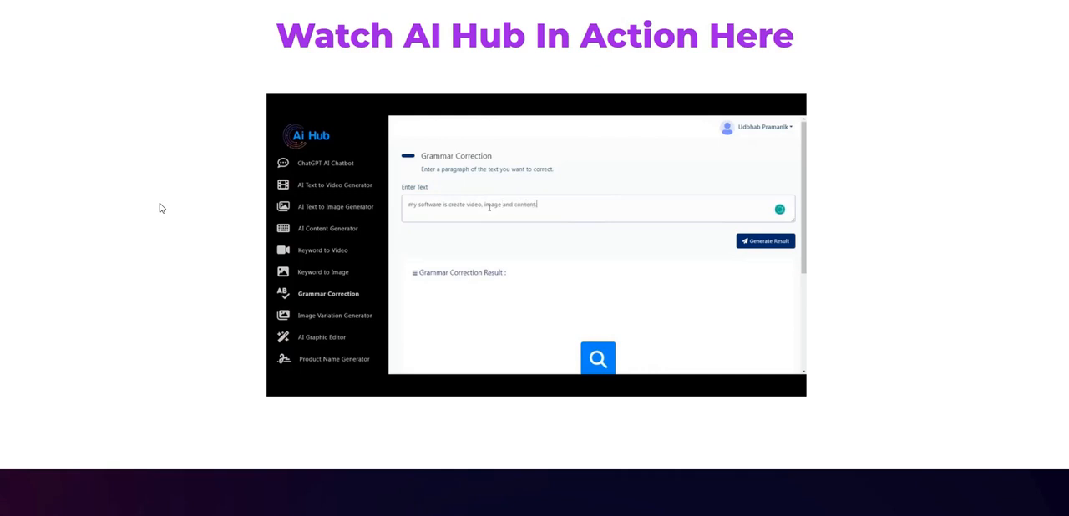
Step: Correct the social-media publishing sentence, then edit the man's portrait in the graphics editor
type("and then it publish on soc")
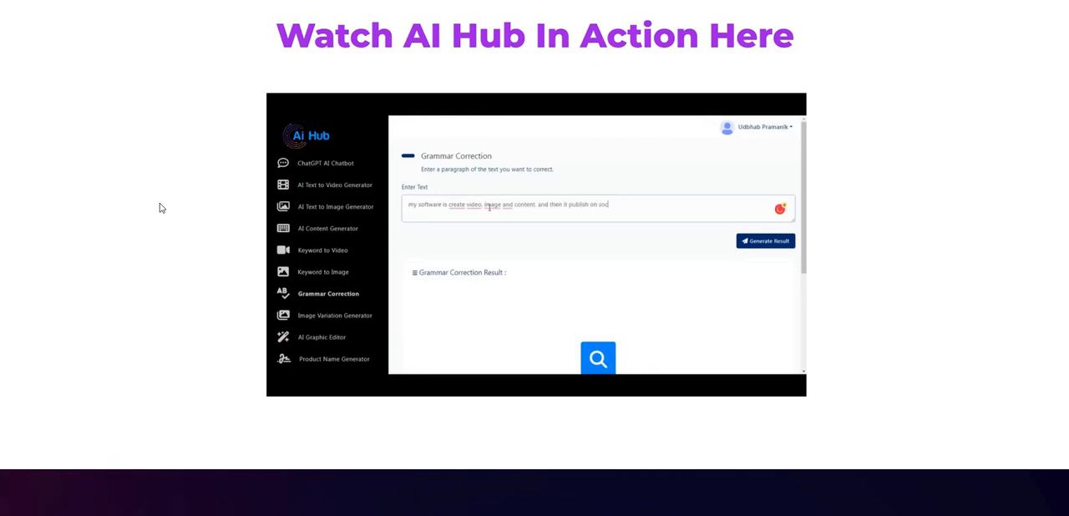
left_click(765, 241)
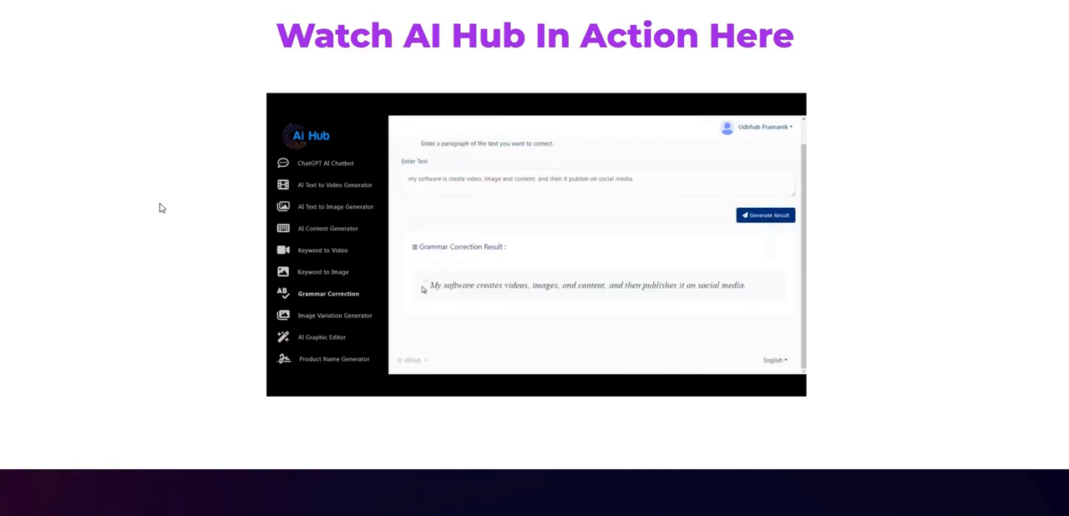
left_click(337, 316)
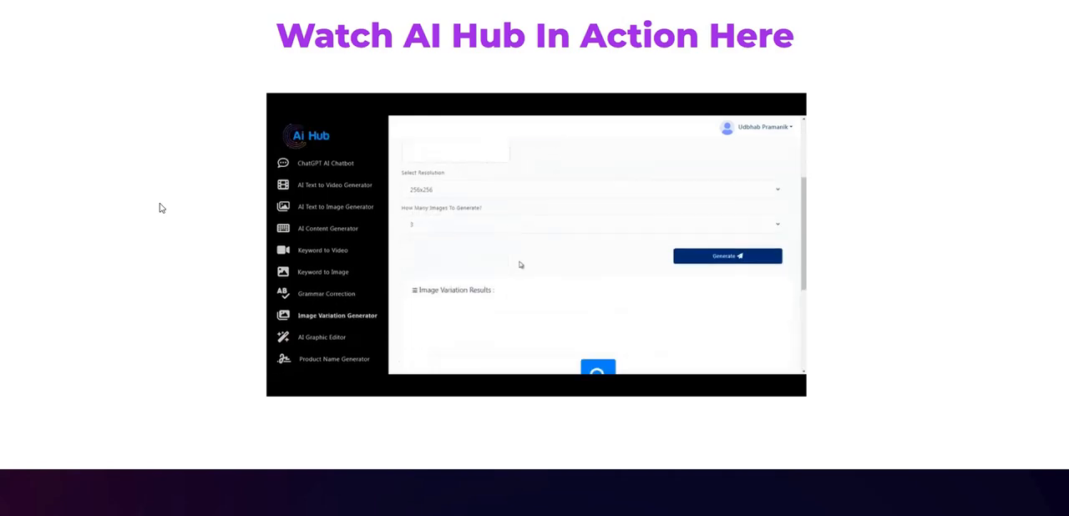
left_click(324, 337)
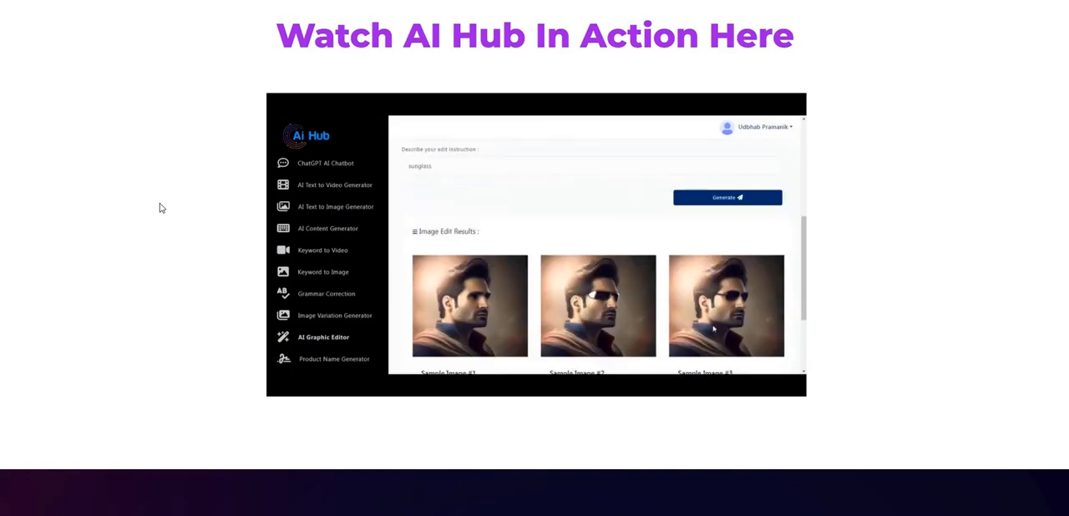
Step: Generate interview questions for a Facebook ads job position
left_click(335, 357)
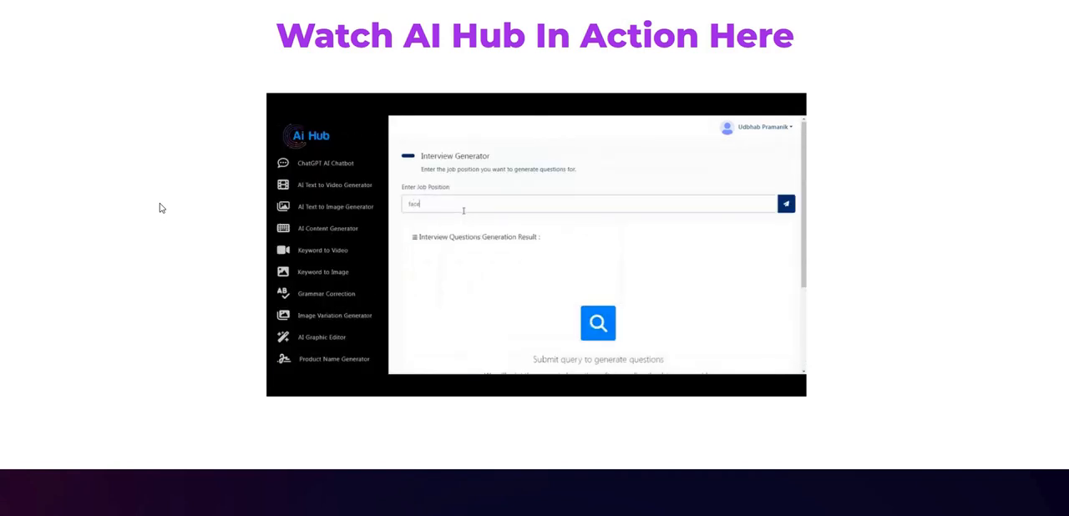
left_click(786, 203)
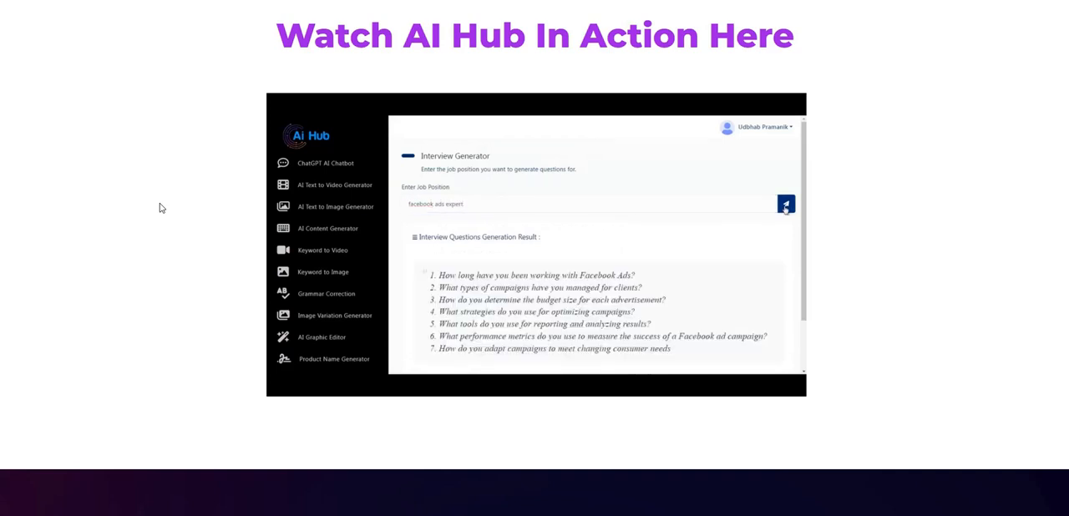